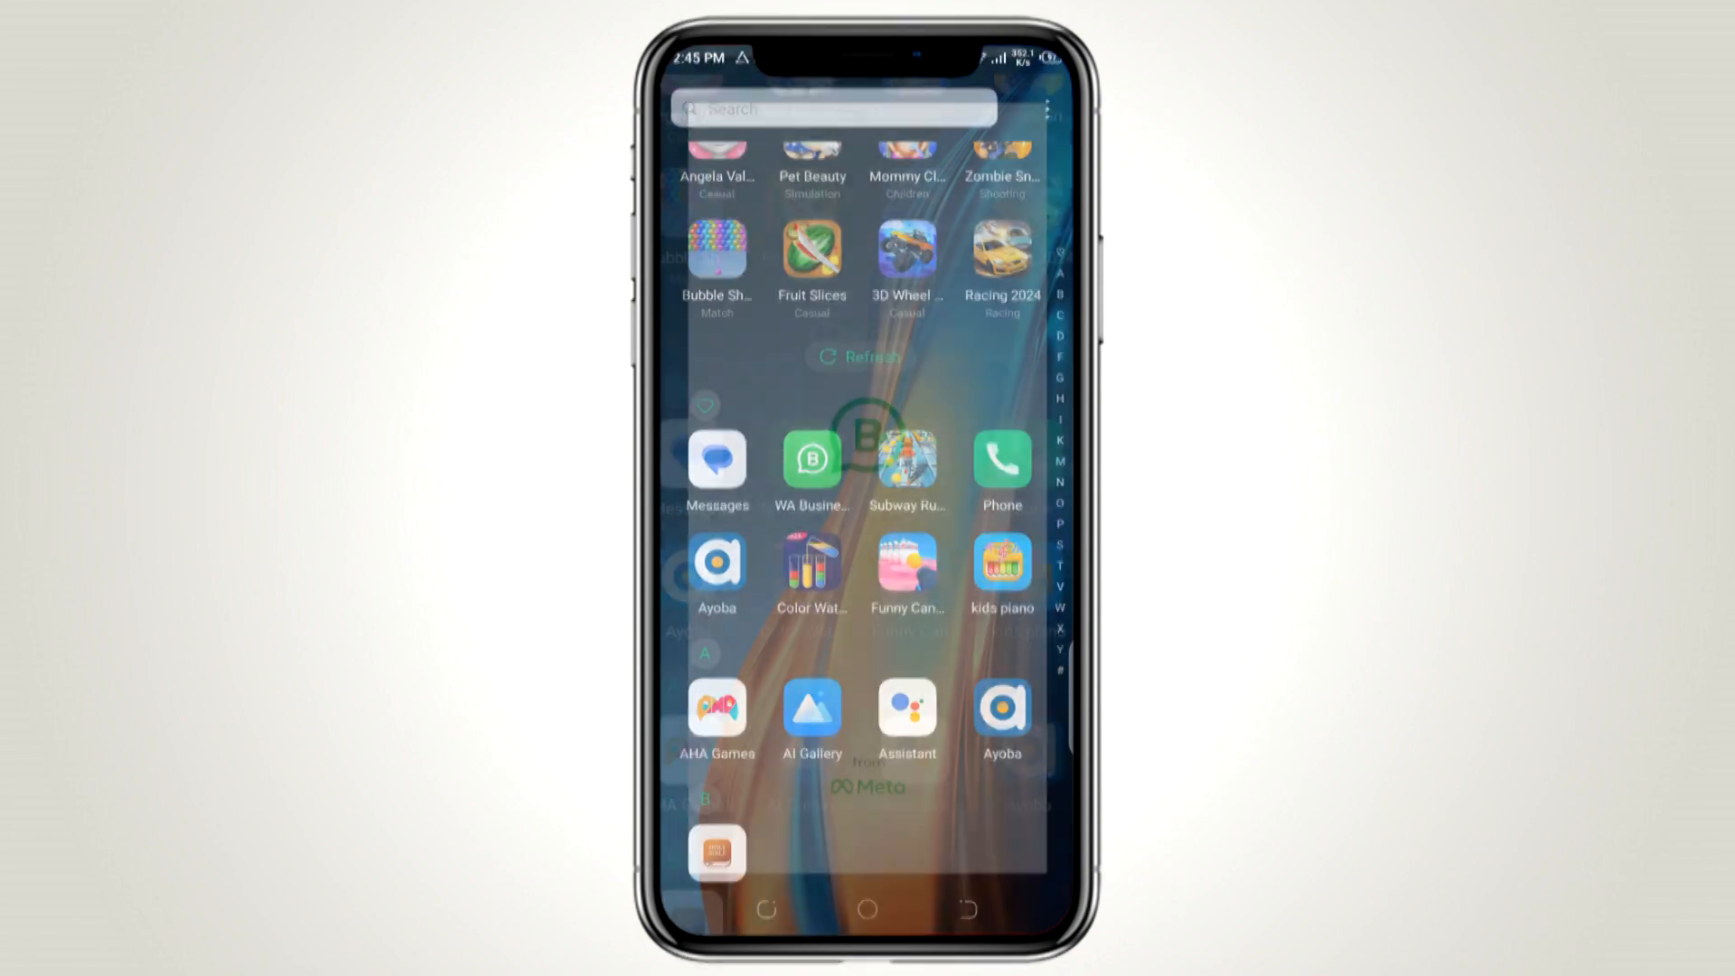
Step: Launch WhatsApp Business from the app drawer icon
left_click(810, 457)
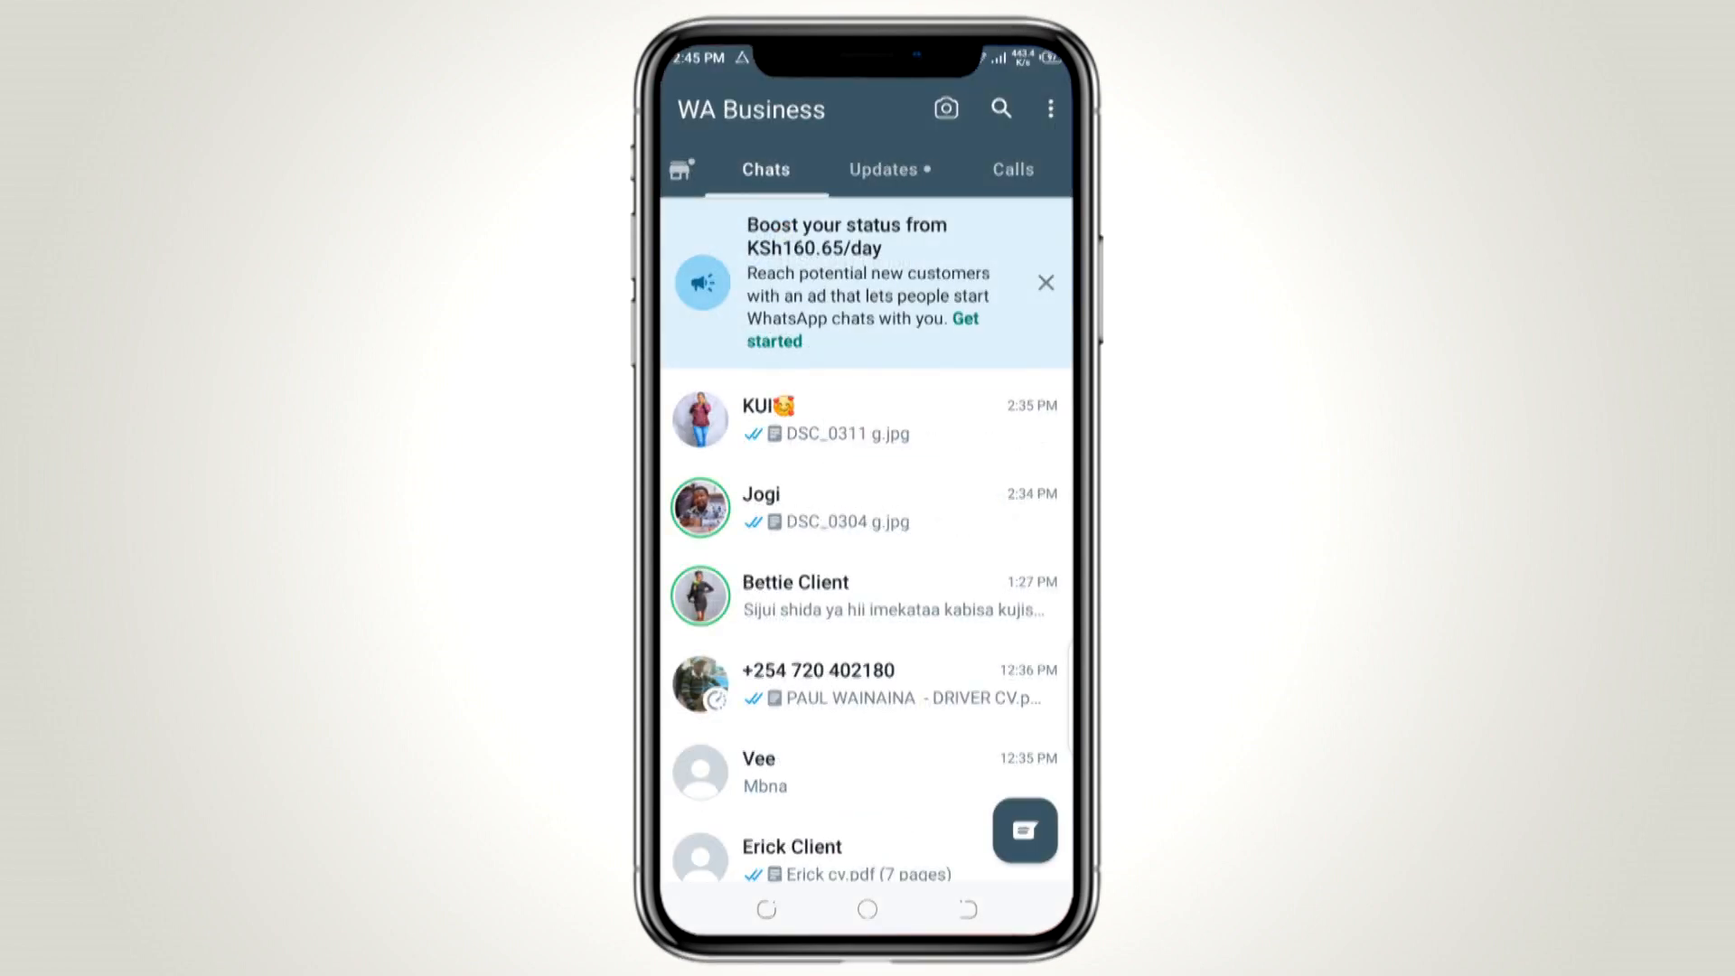
Step: Go to Settings through the three-dot menu on the chat list
left_click(1049, 109)
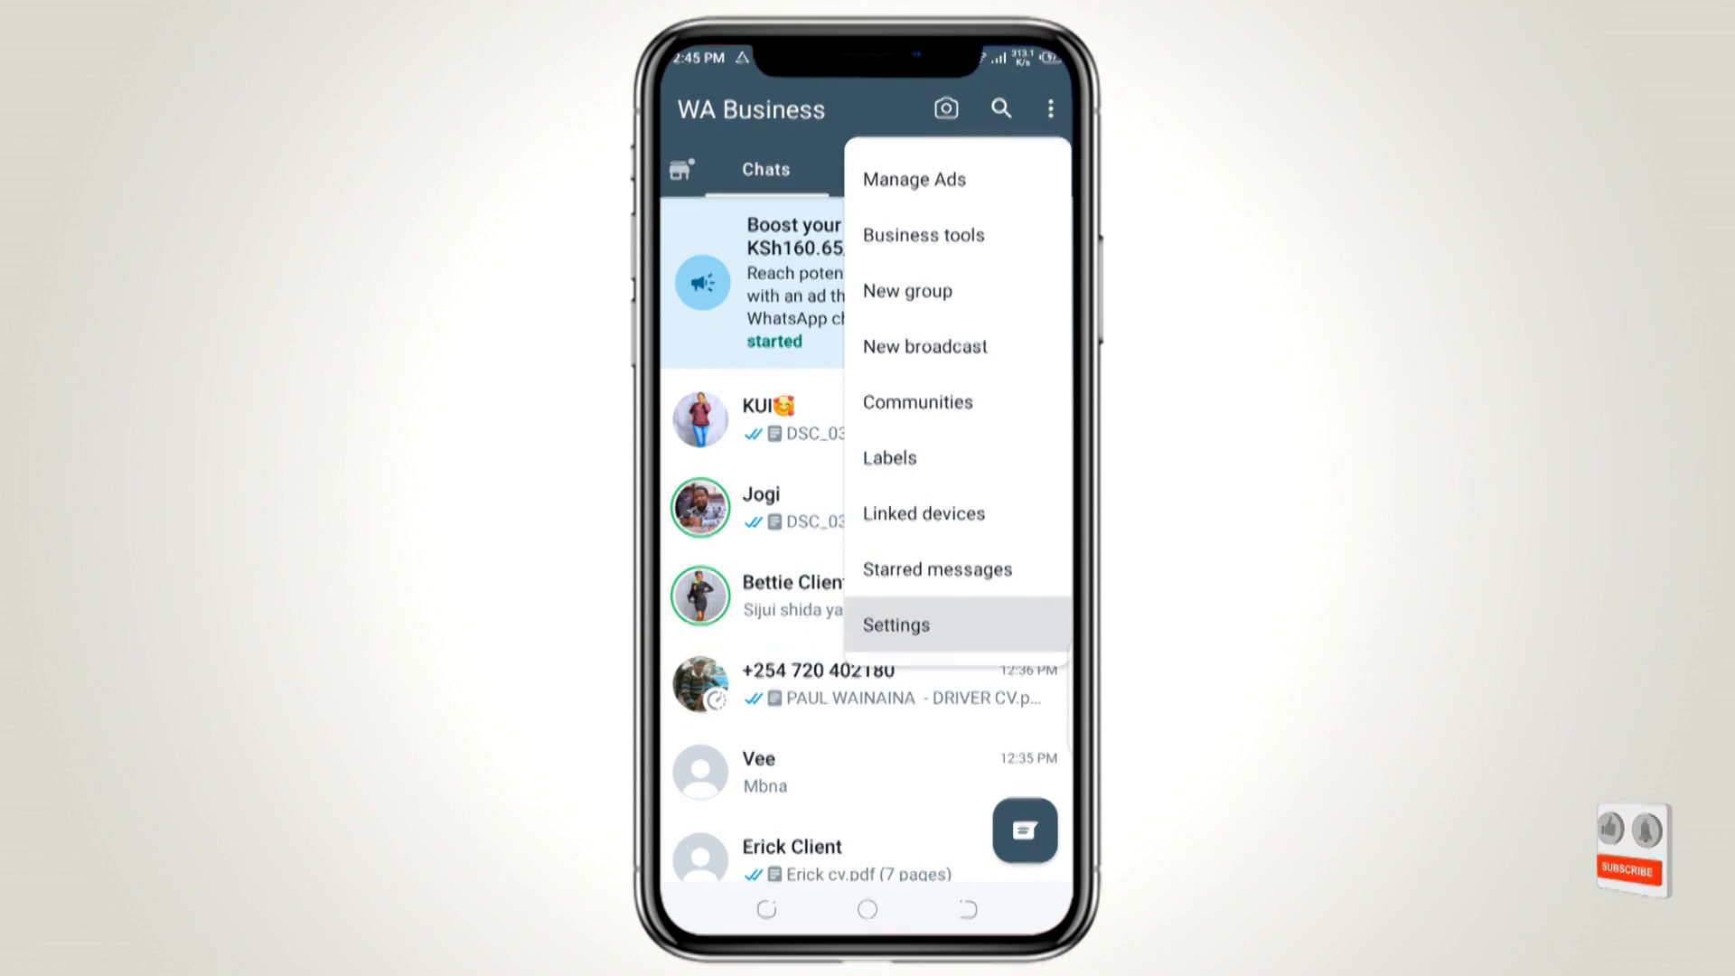
left_click(896, 625)
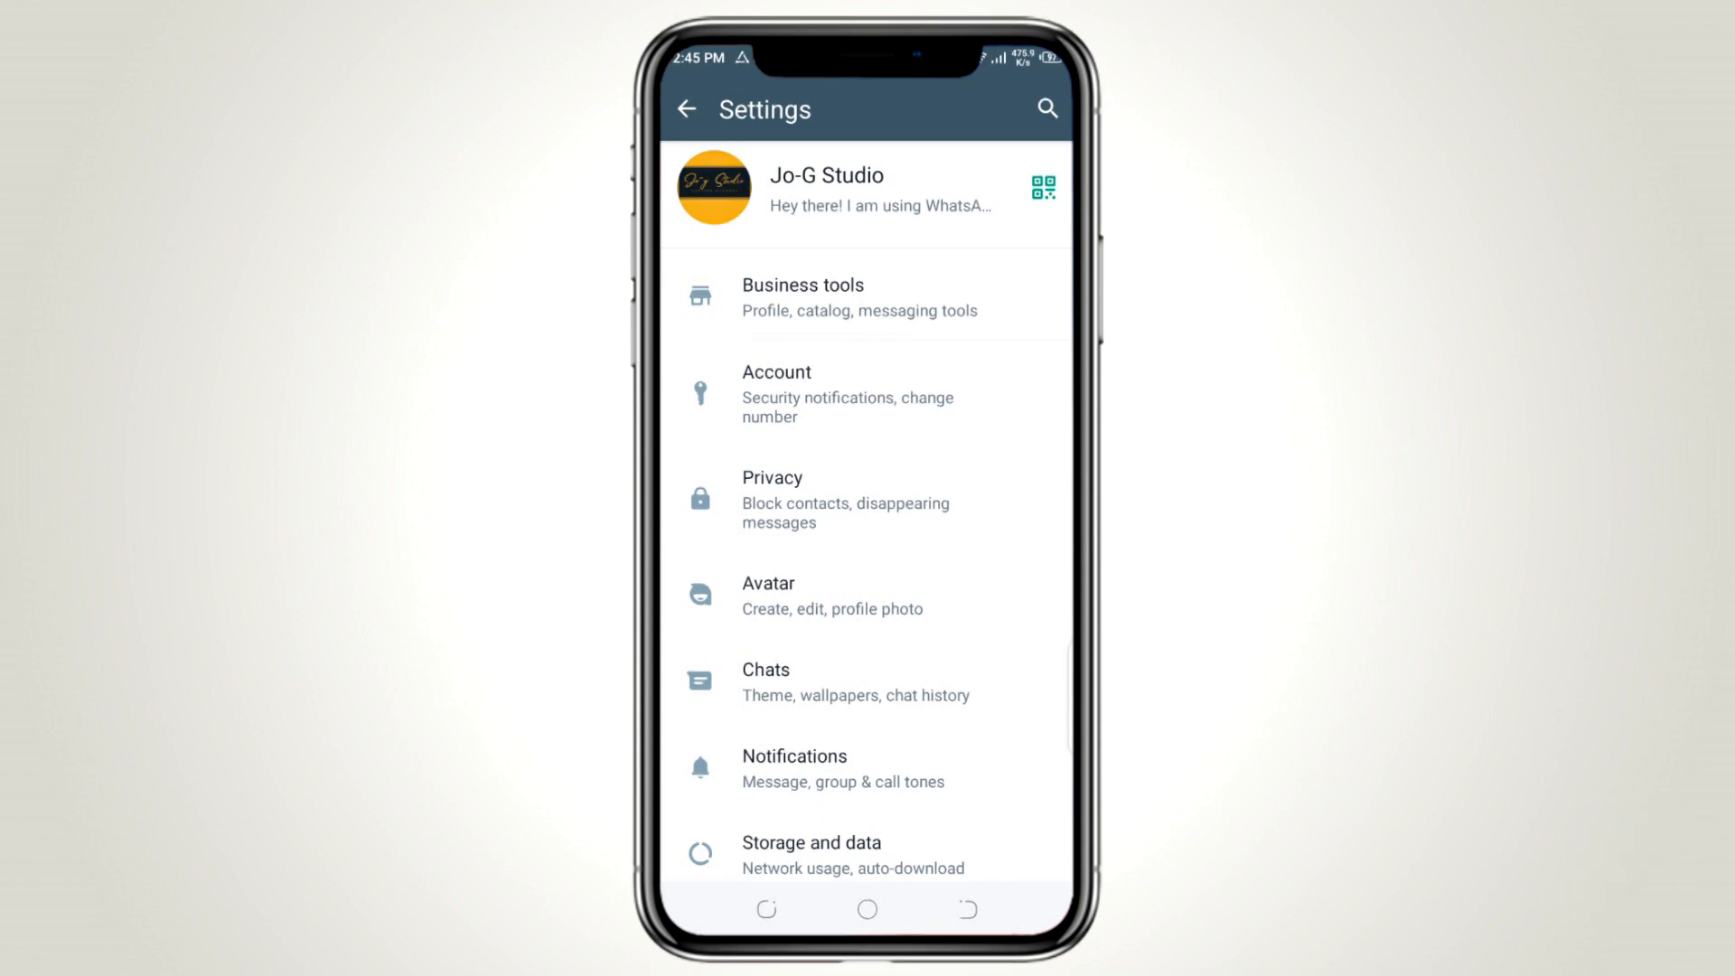
Step: Under Privacy > Groups, choose 'My contacts except…' to show the exclusion contact list
left_click(771, 498)
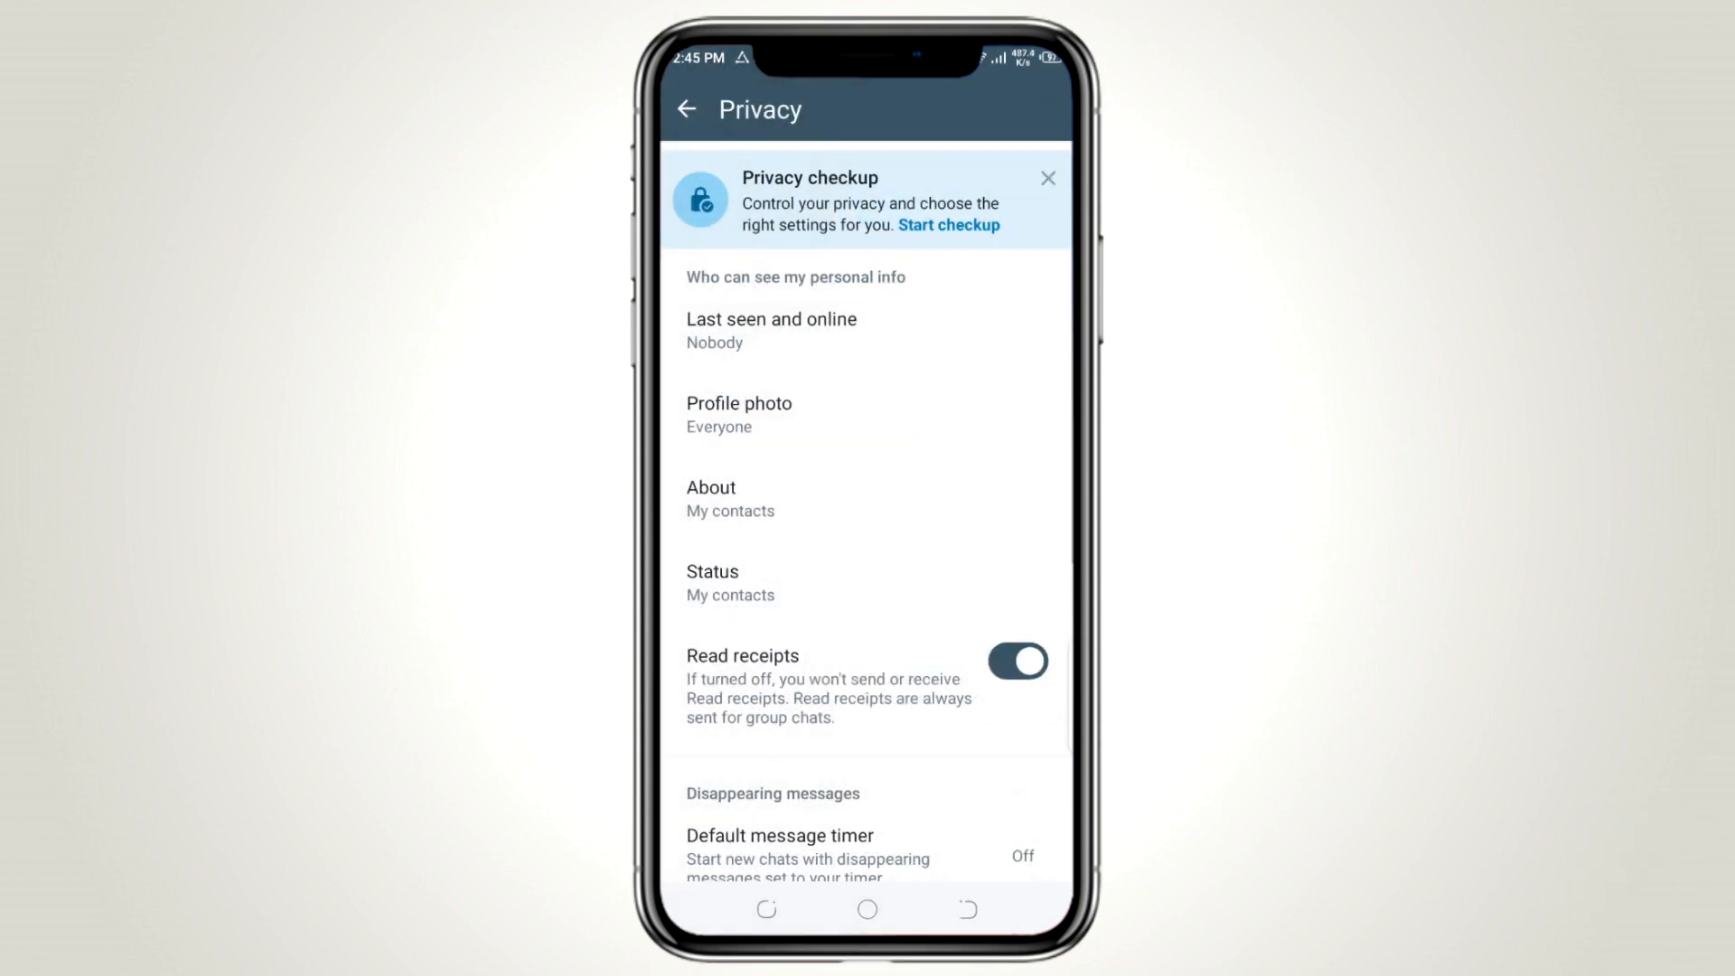
scroll("up", 3)
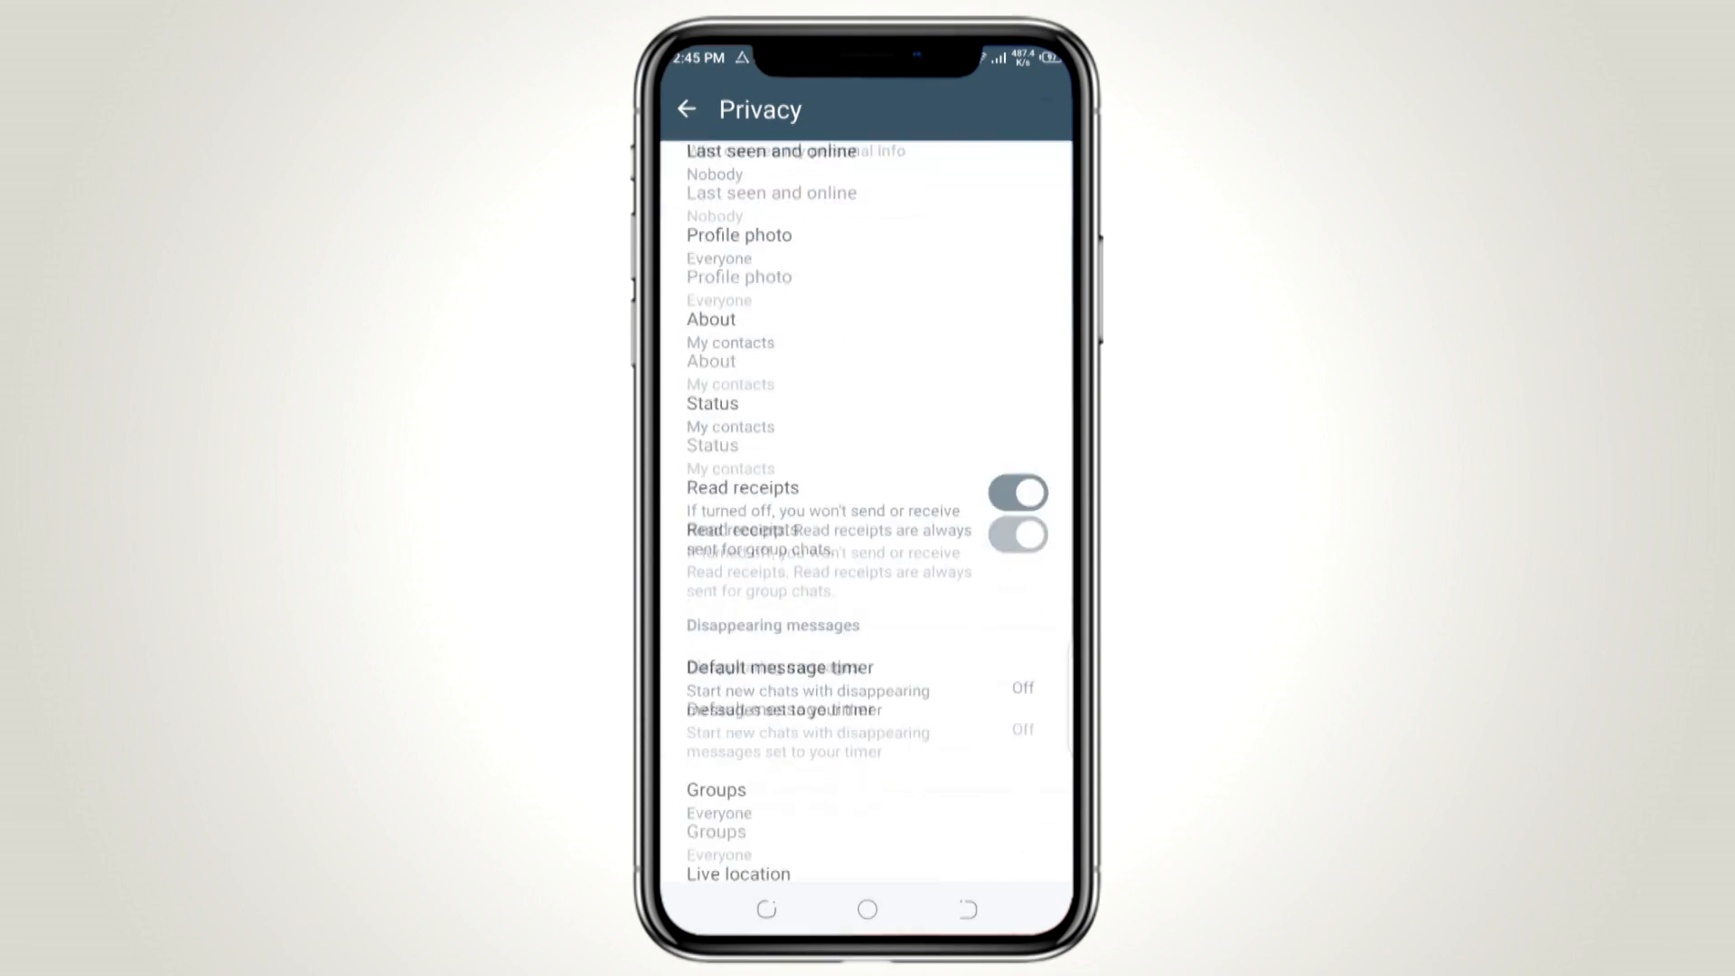
scroll("up", 3)
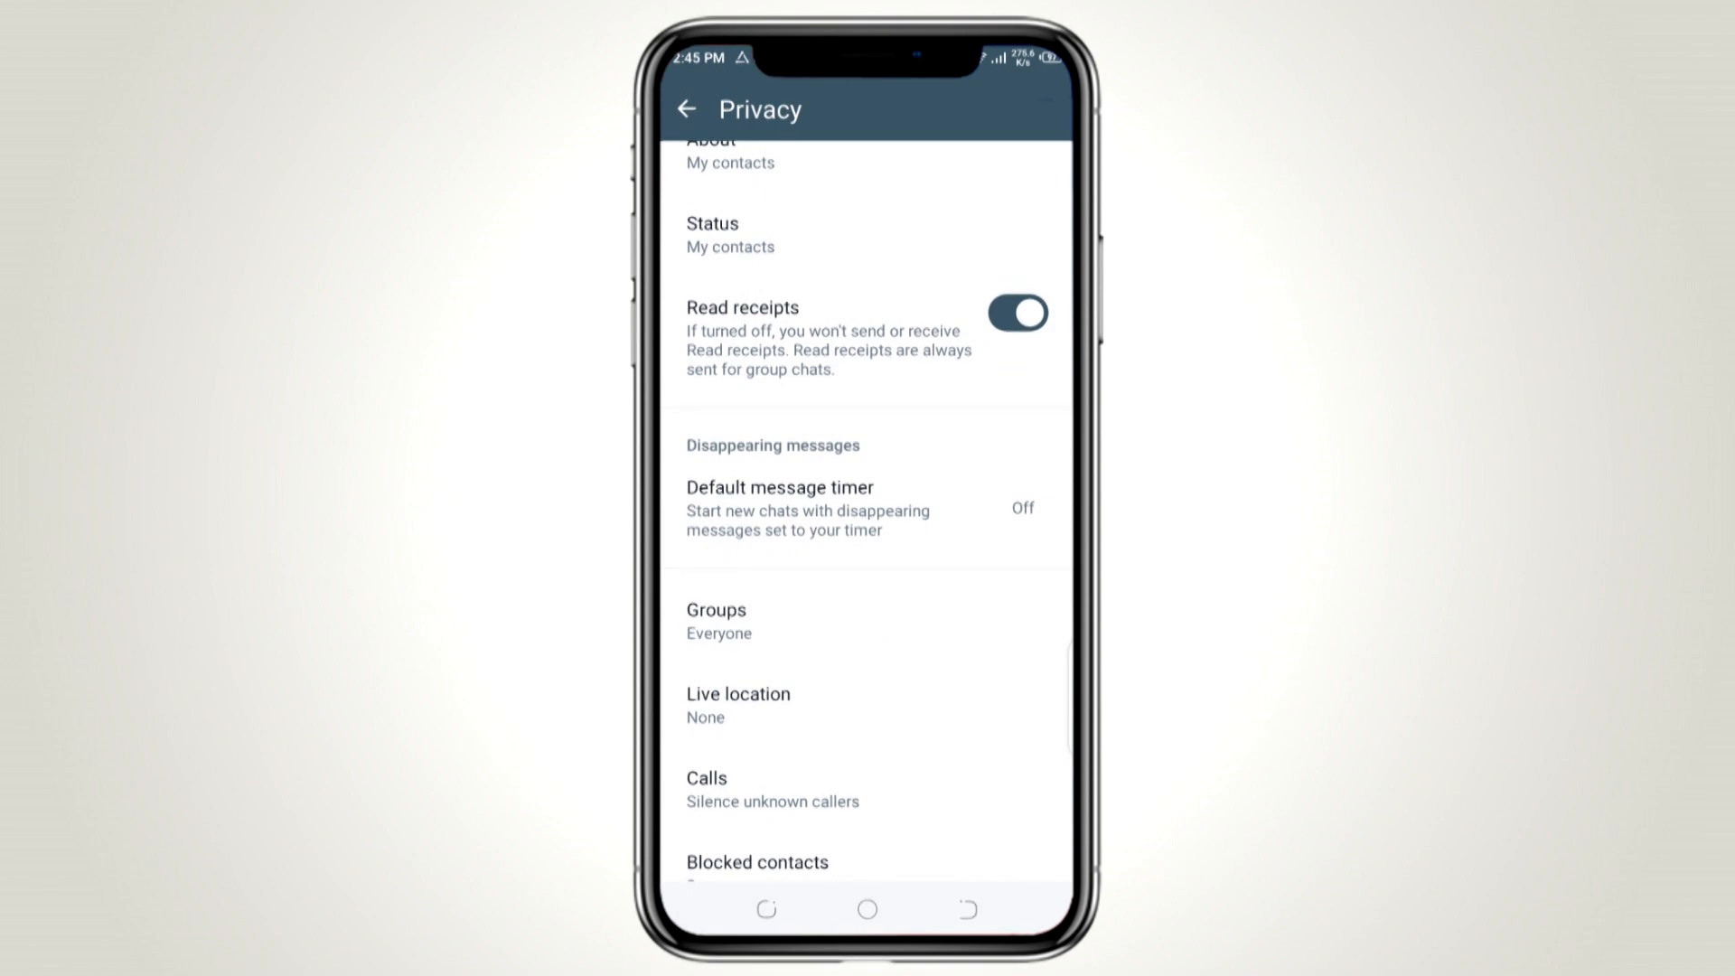
left_click(716, 620)
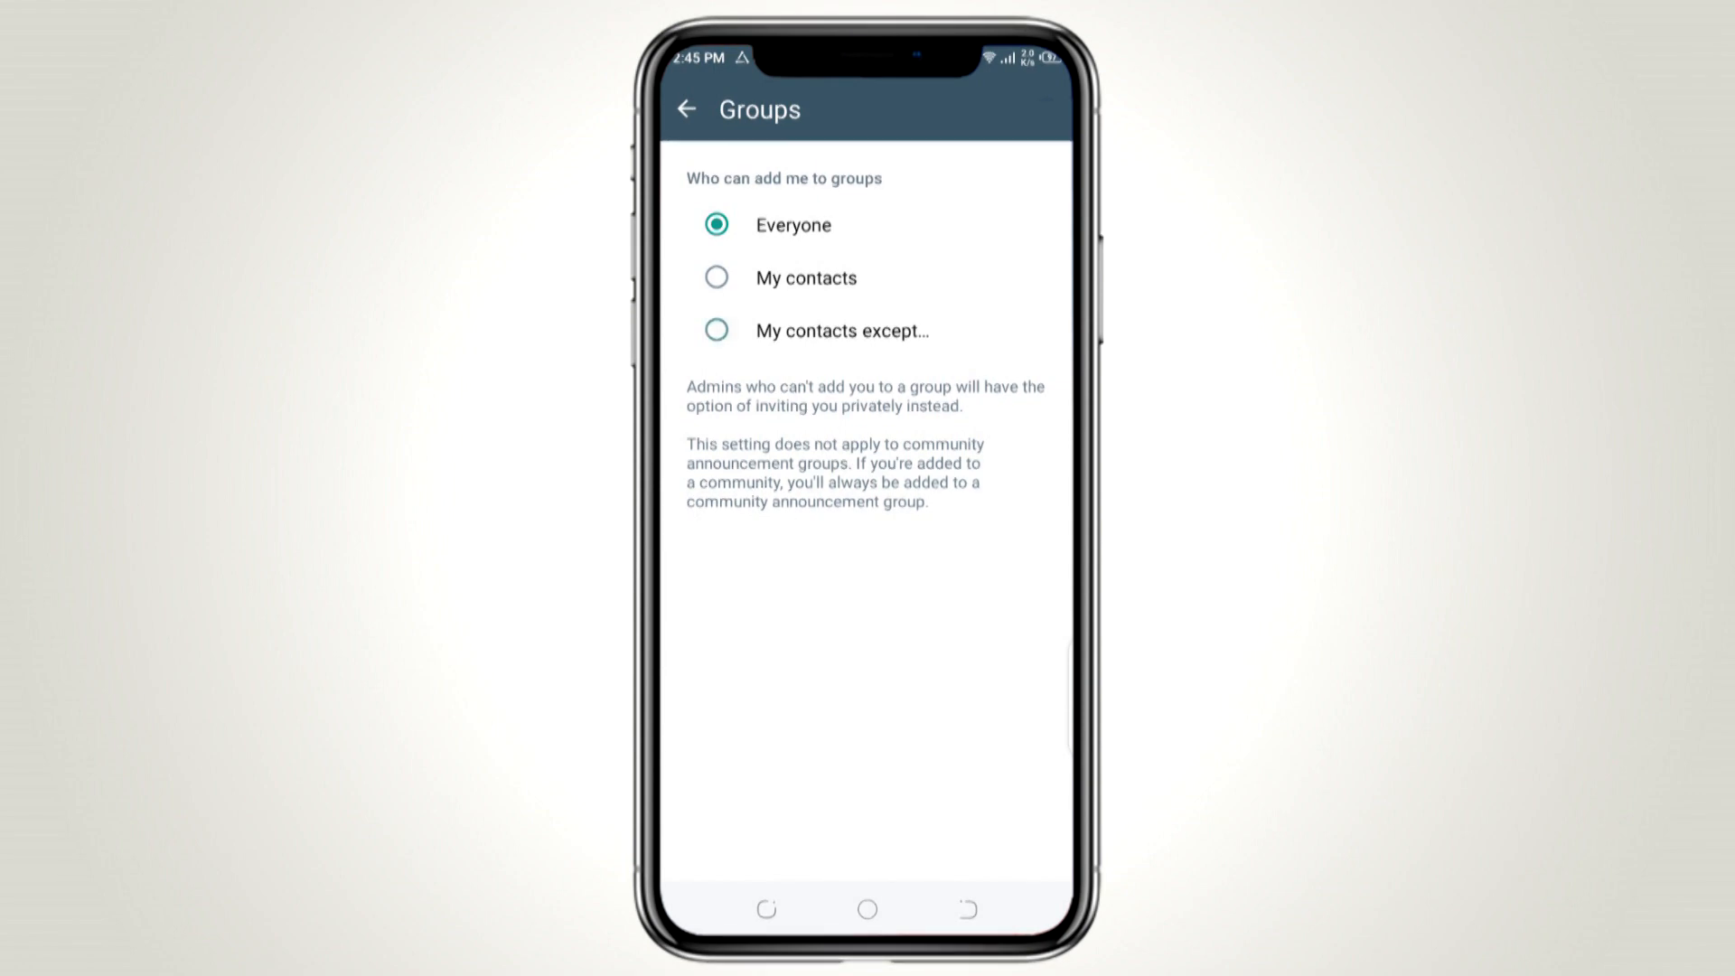
left_click(841, 330)
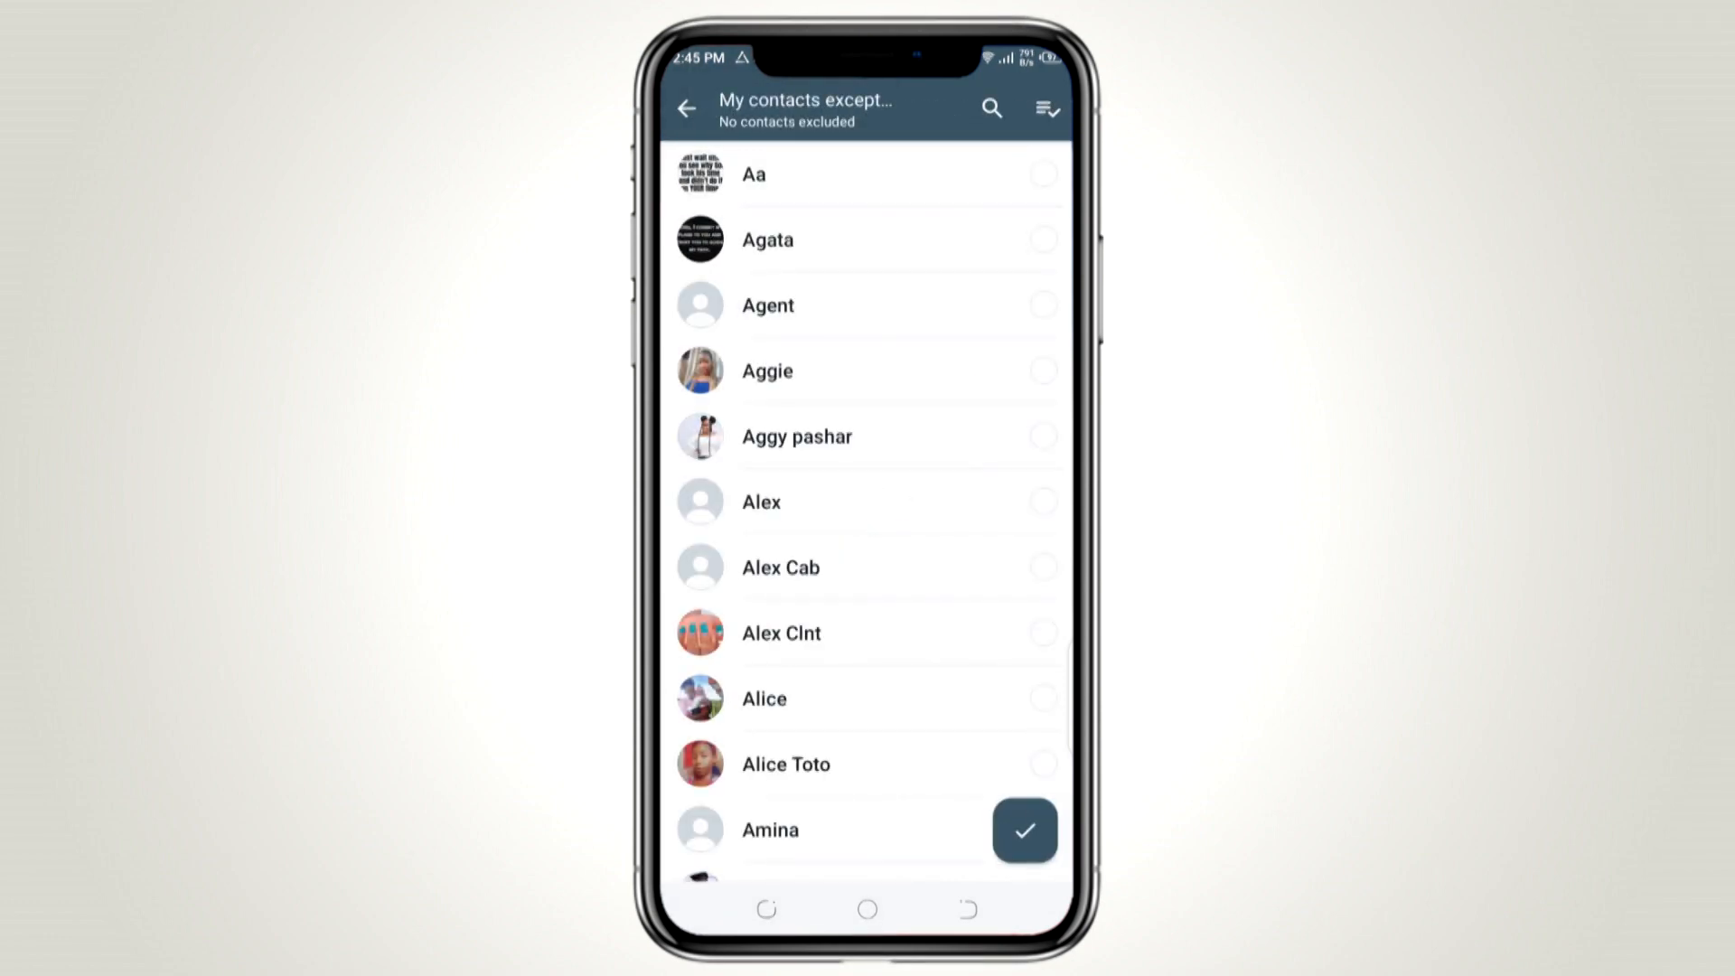
Step: Select all 1322 contacts as exclusions and confirm with the checkmark
left_click(1045, 108)
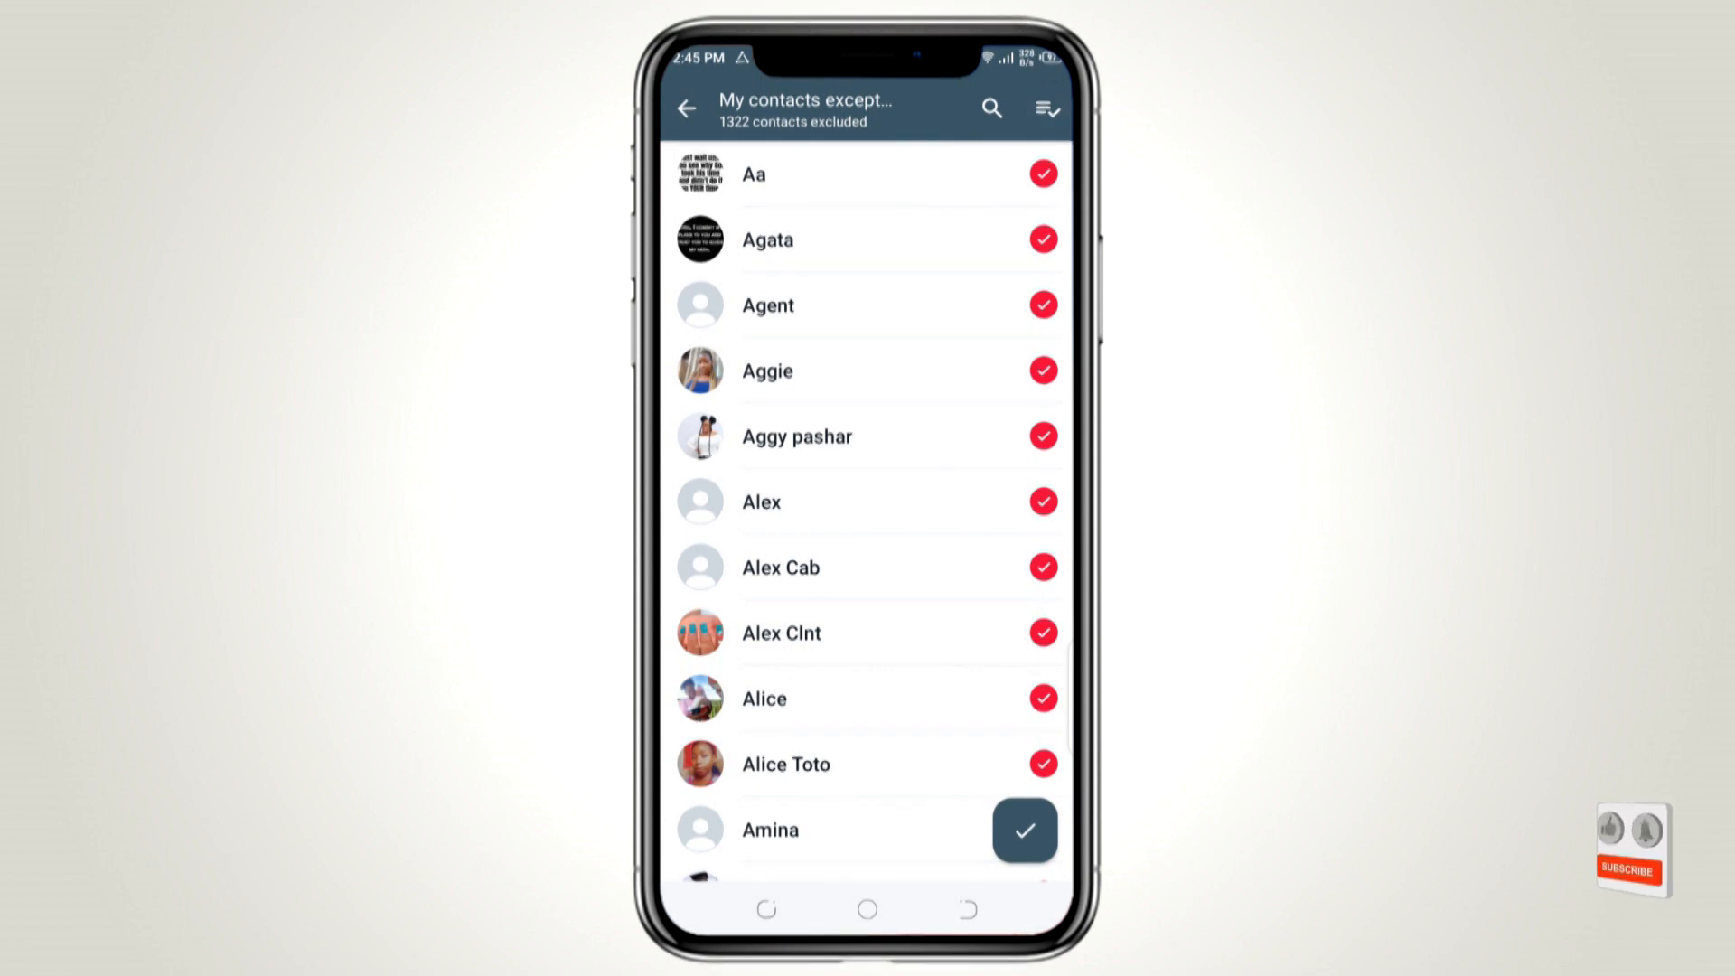
left_click(1024, 832)
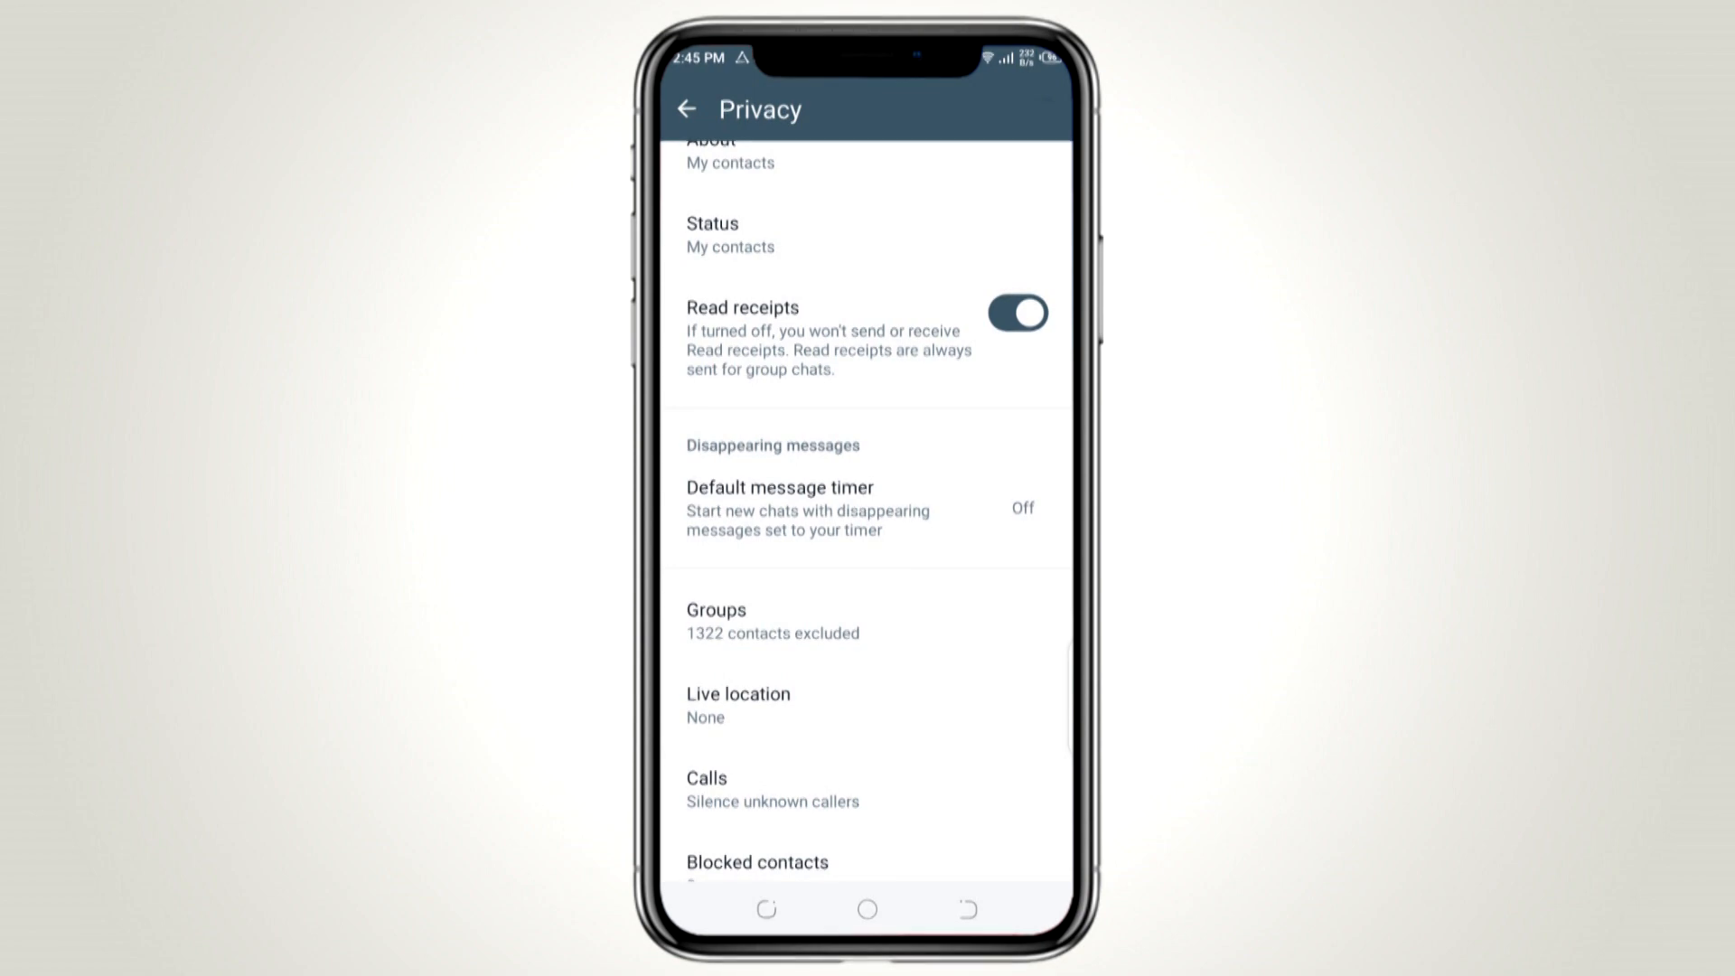
Step: Back out of the Privacy settings to the main Chats list
scroll("down", 3)
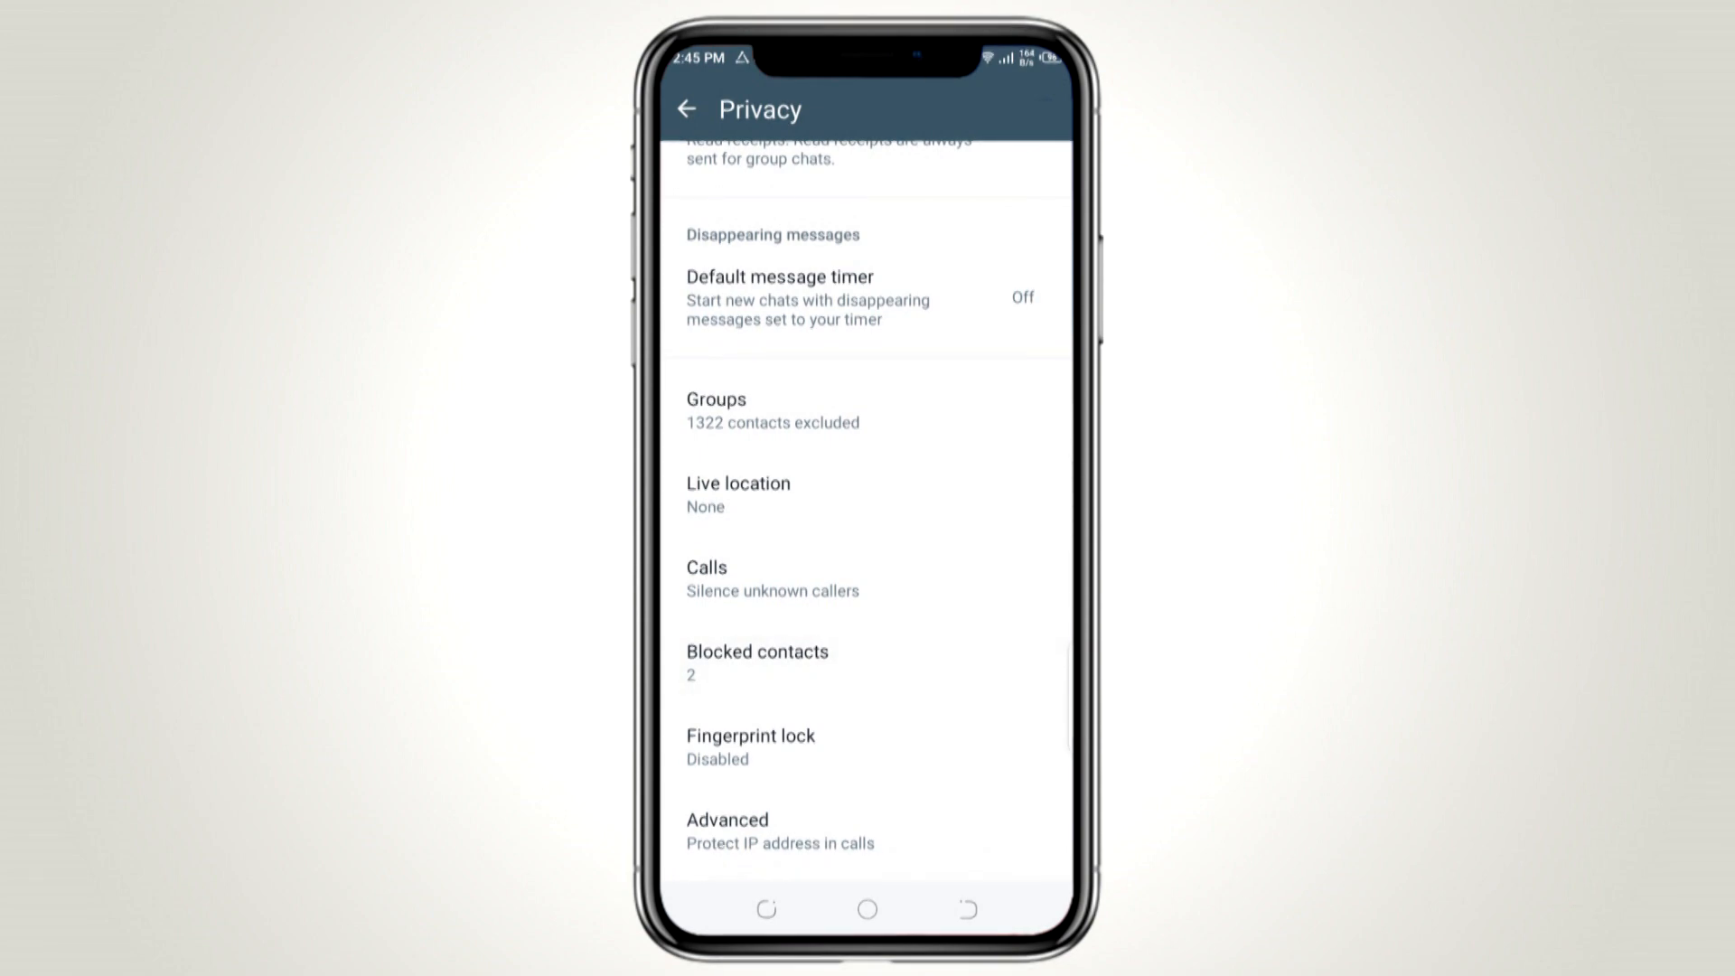
left_click(967, 908)
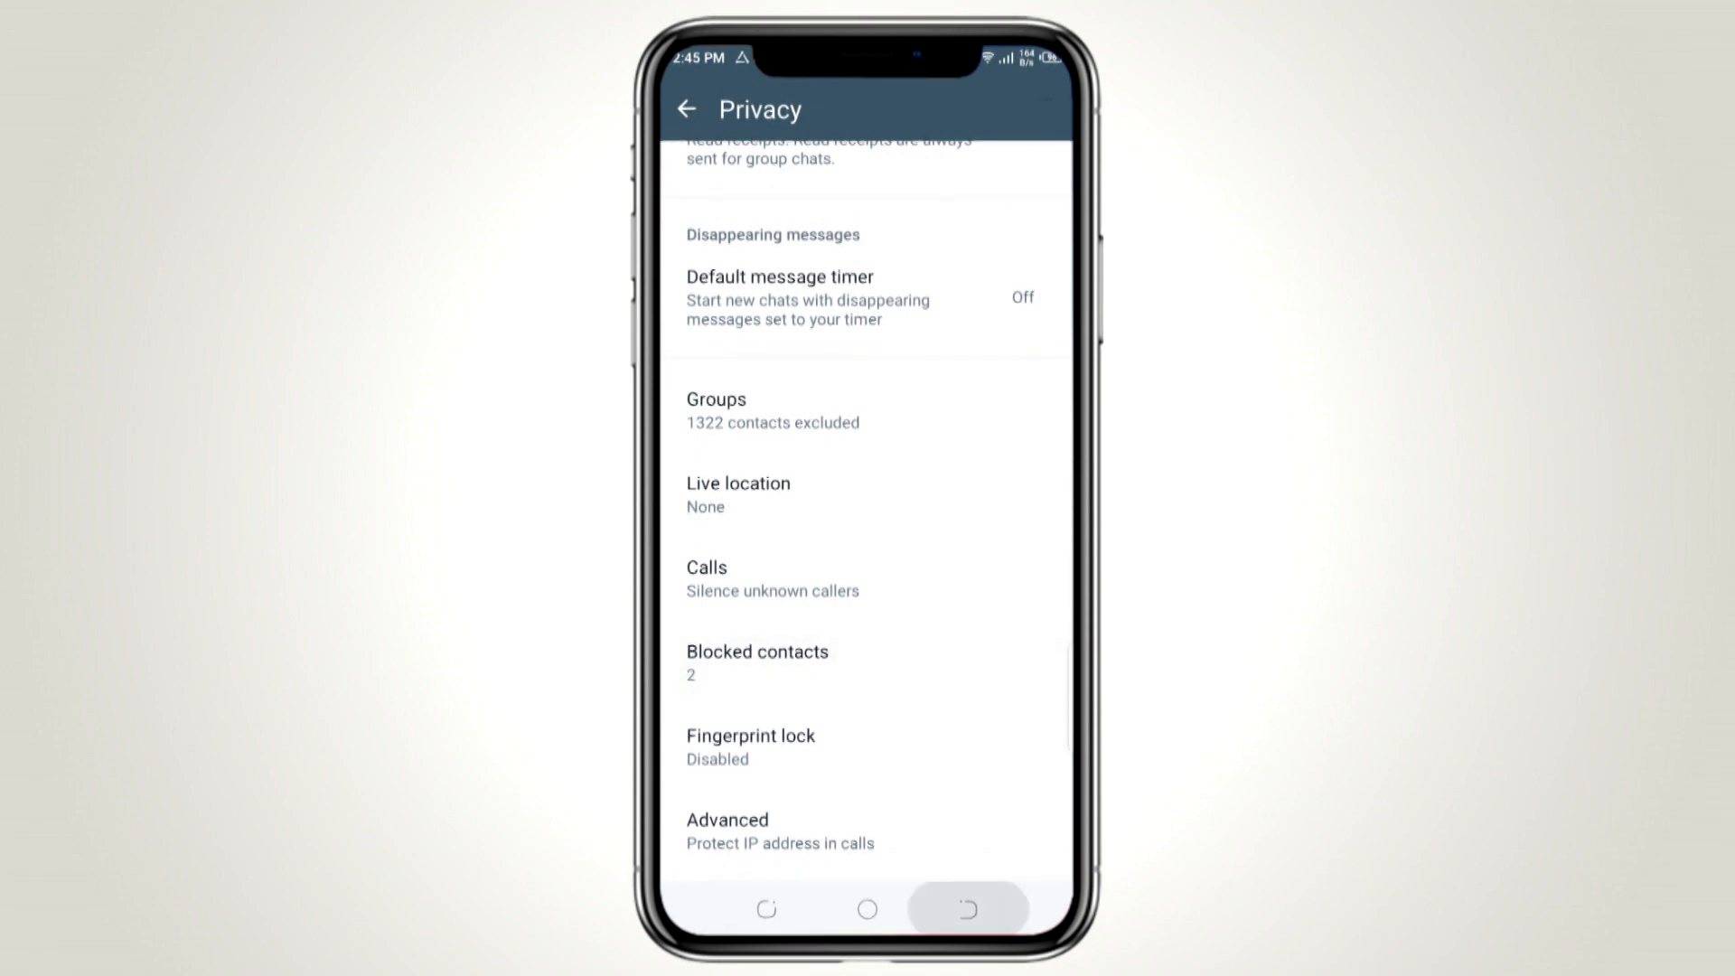
left_click(686, 109)
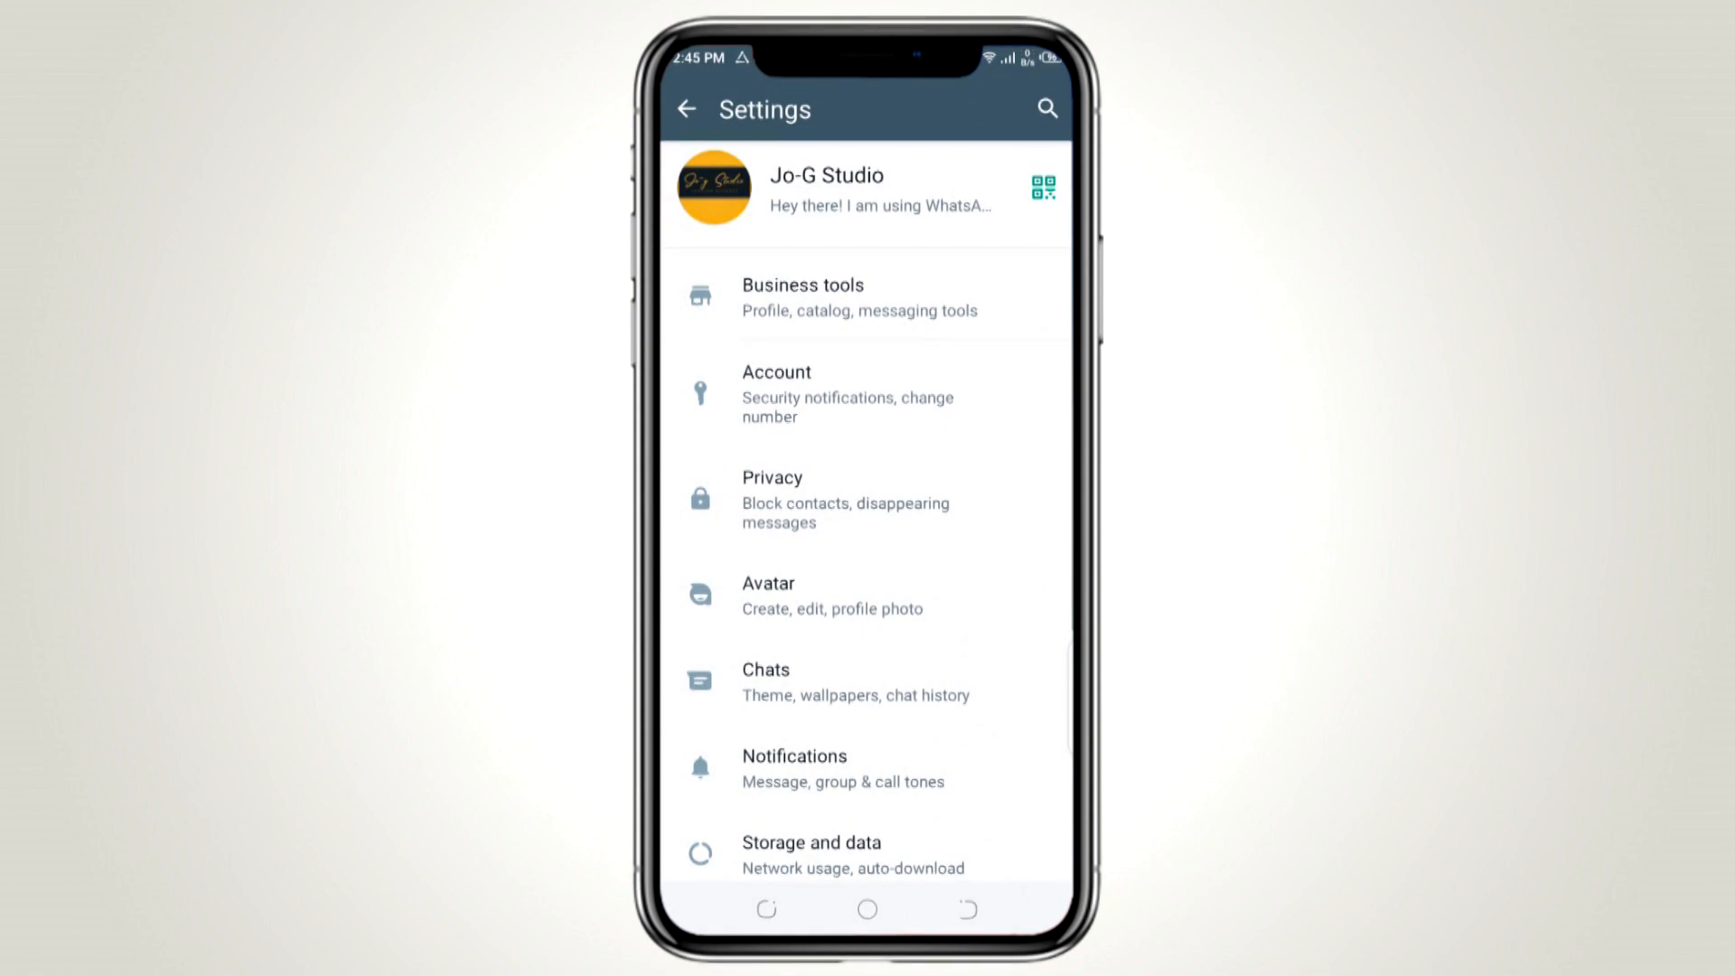
left_click(686, 109)
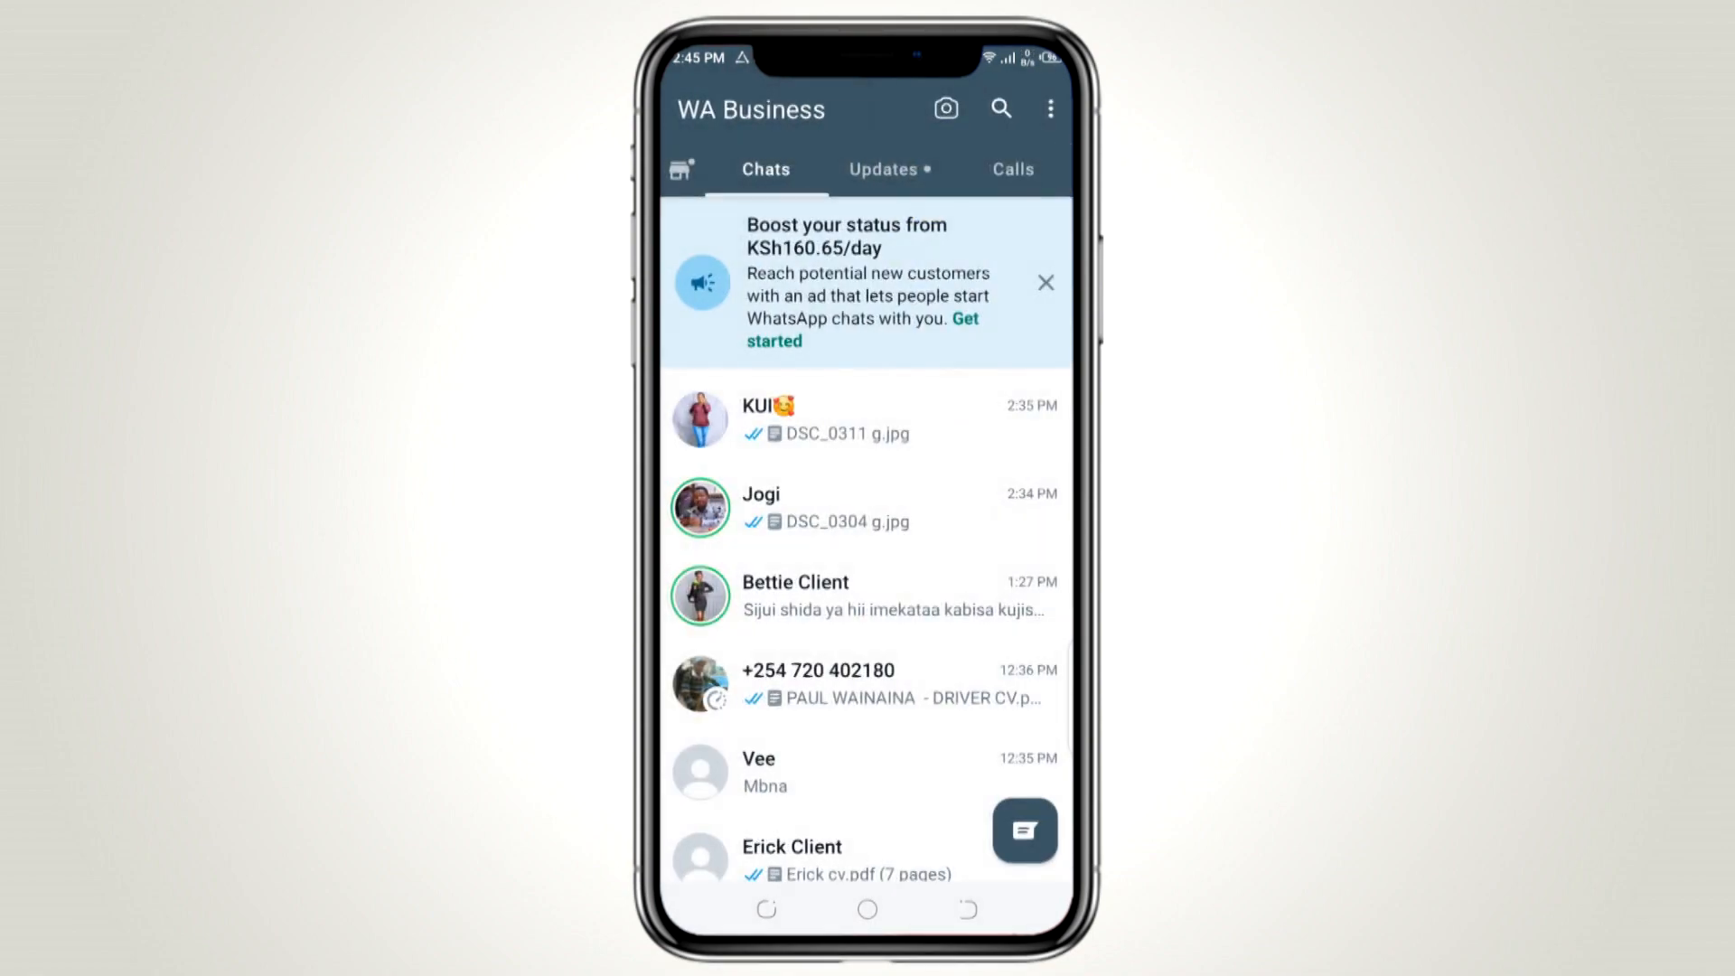